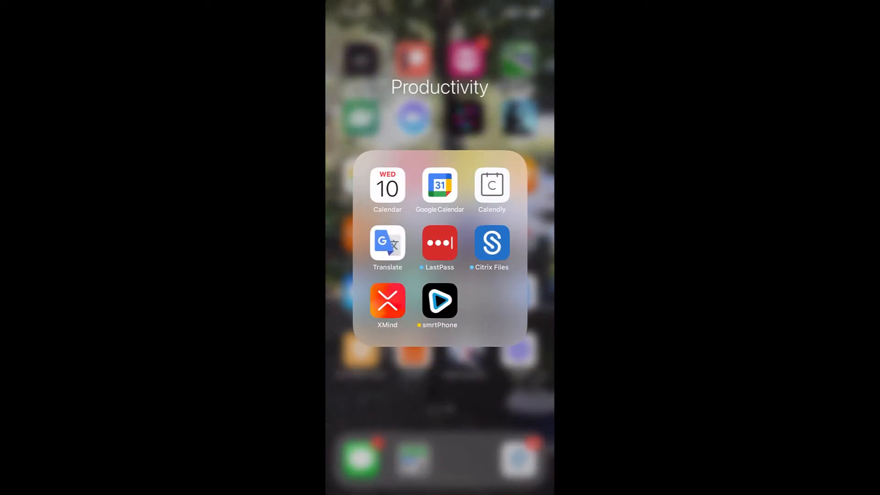
pyautogui.click(438, 301)
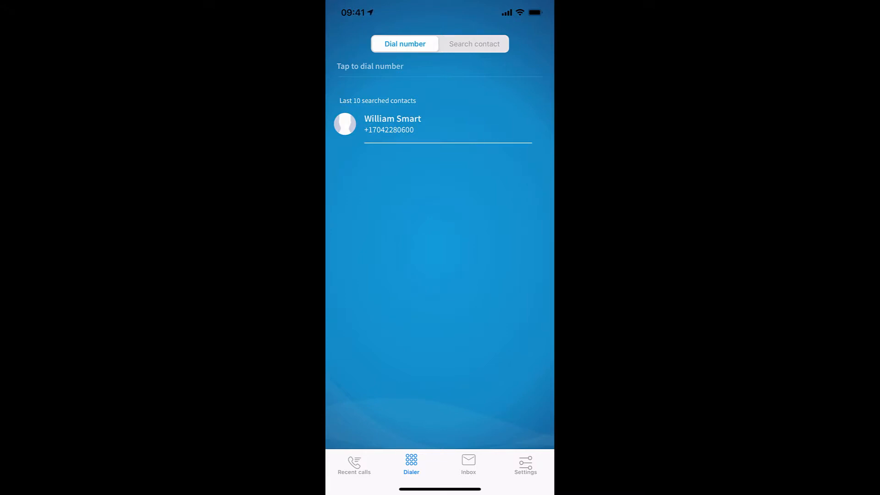
pyautogui.click(524, 466)
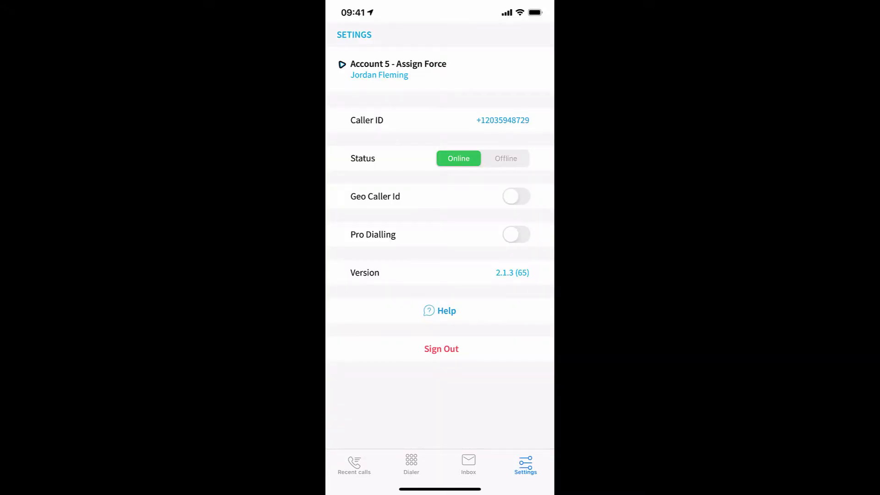